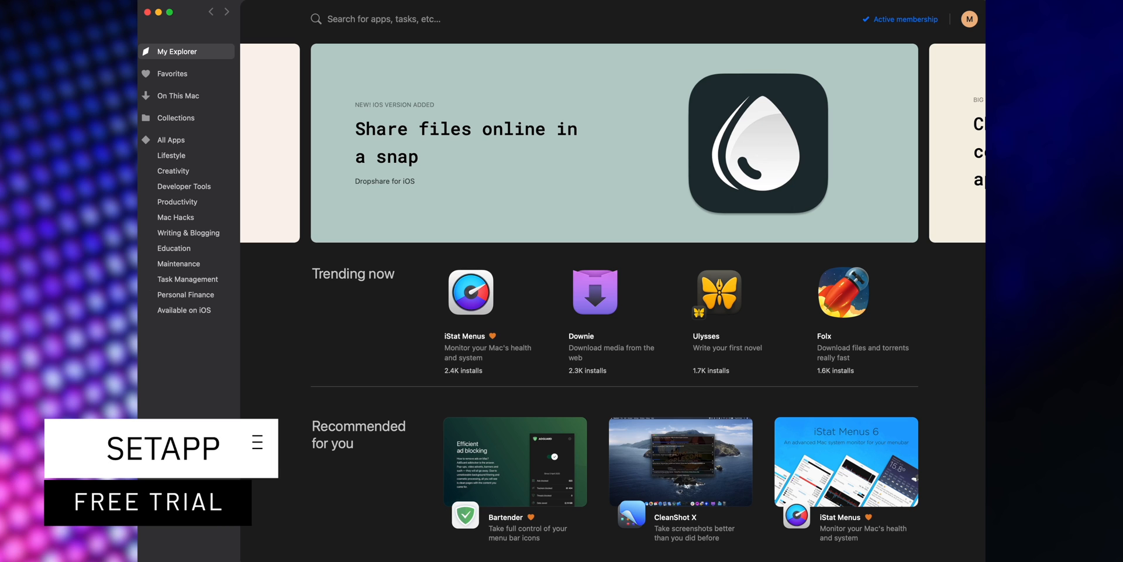
mouse_move(168, 138)
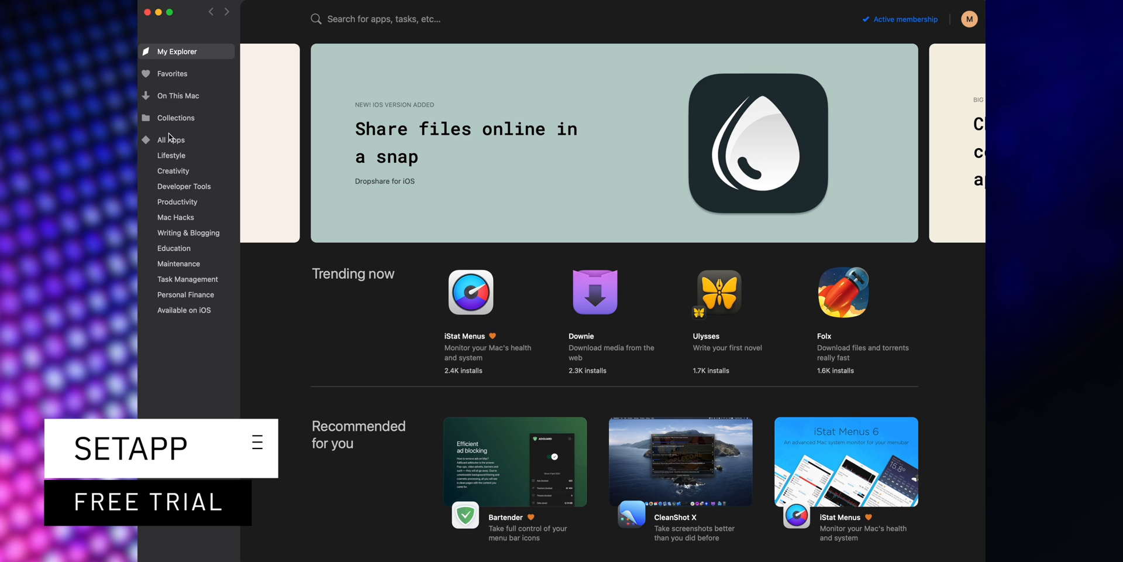
Step: Show Setapp's All Apps catalogue and browse the app grid
click(171, 139)
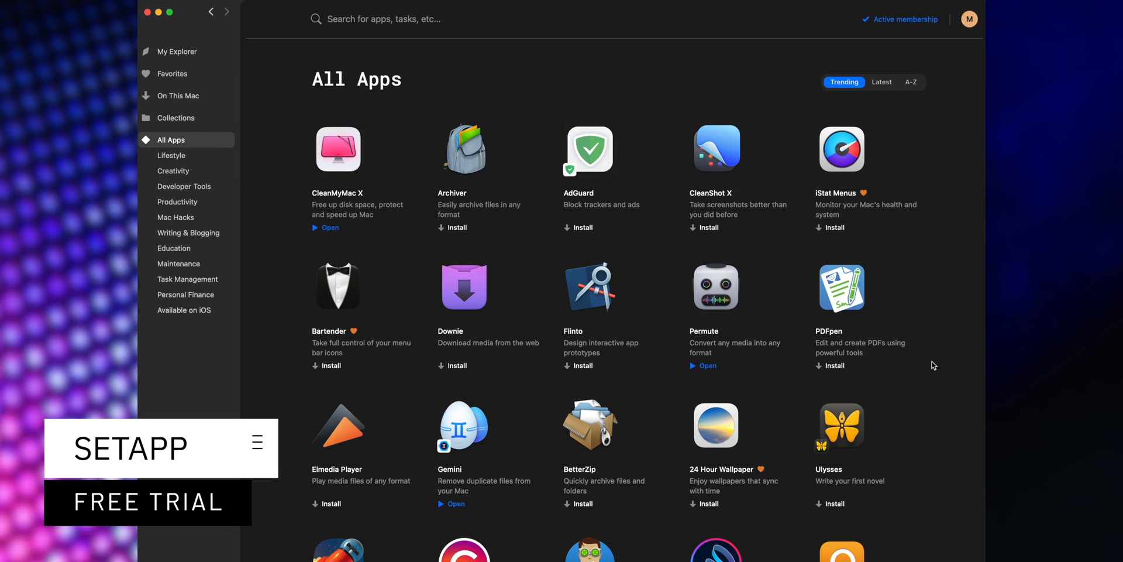
scroll(down, 3)
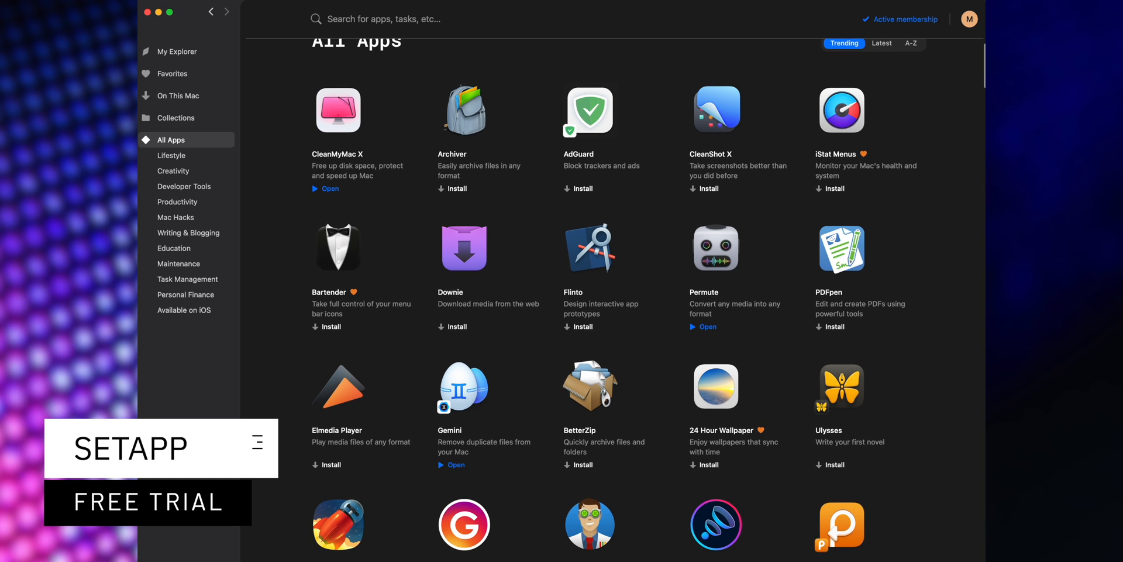
click(330, 188)
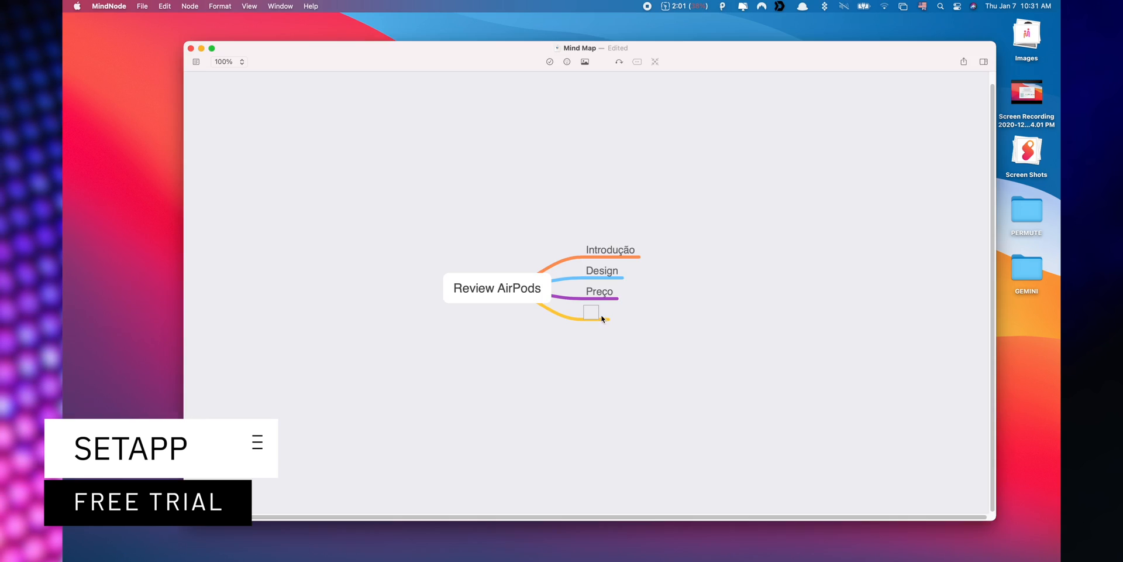
Step: Add a 'Funcionalidad' branch to the Review AirPods mind map
text(Funcionalidad)
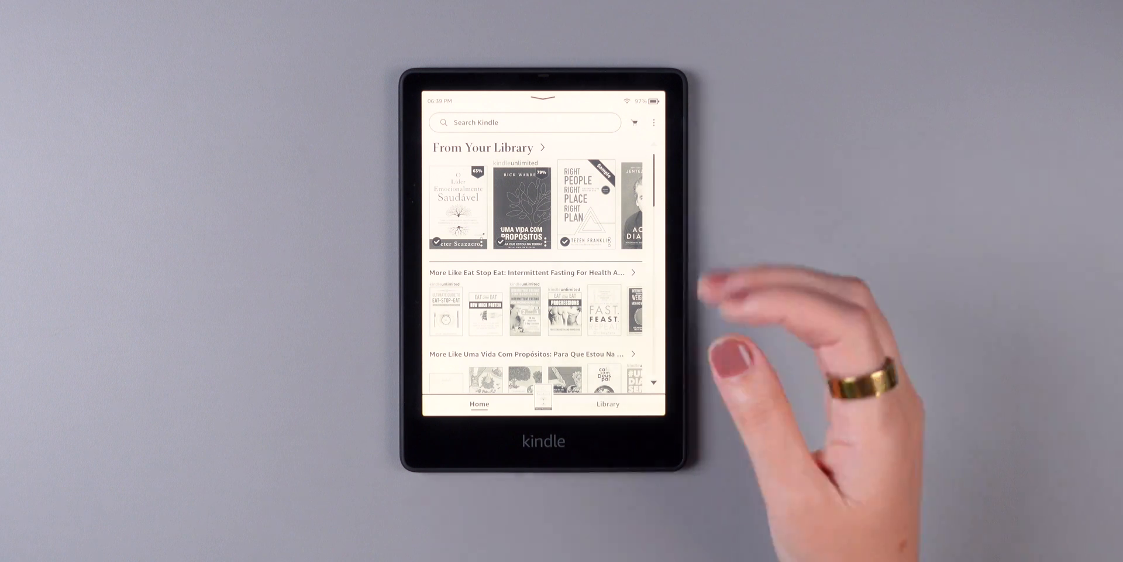
Step: Open a library book to its reading page with the menu and chapter navigation showing
click(523, 208)
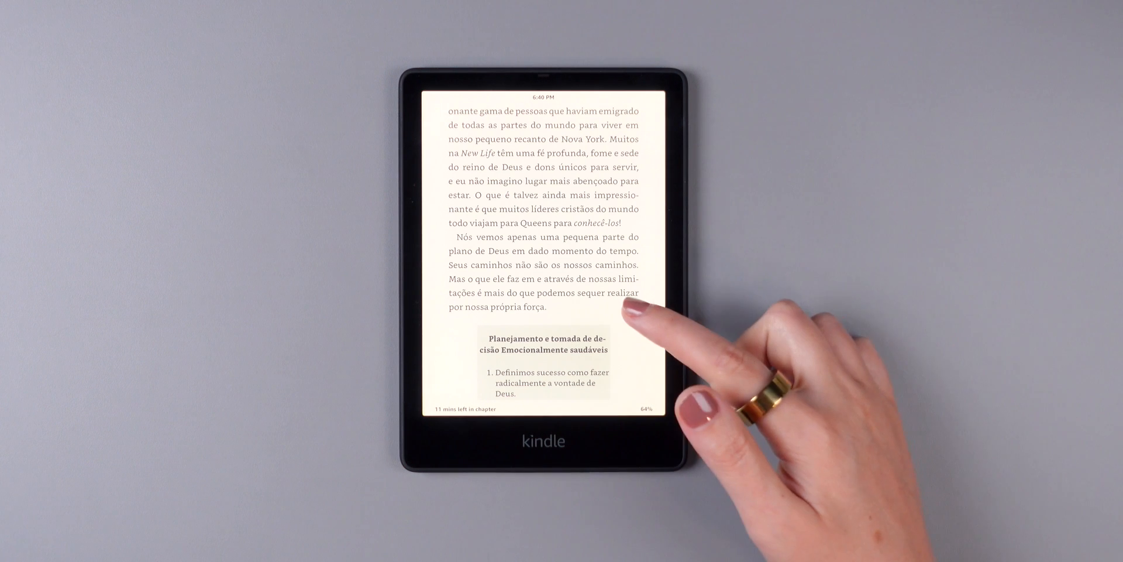
click(631, 308)
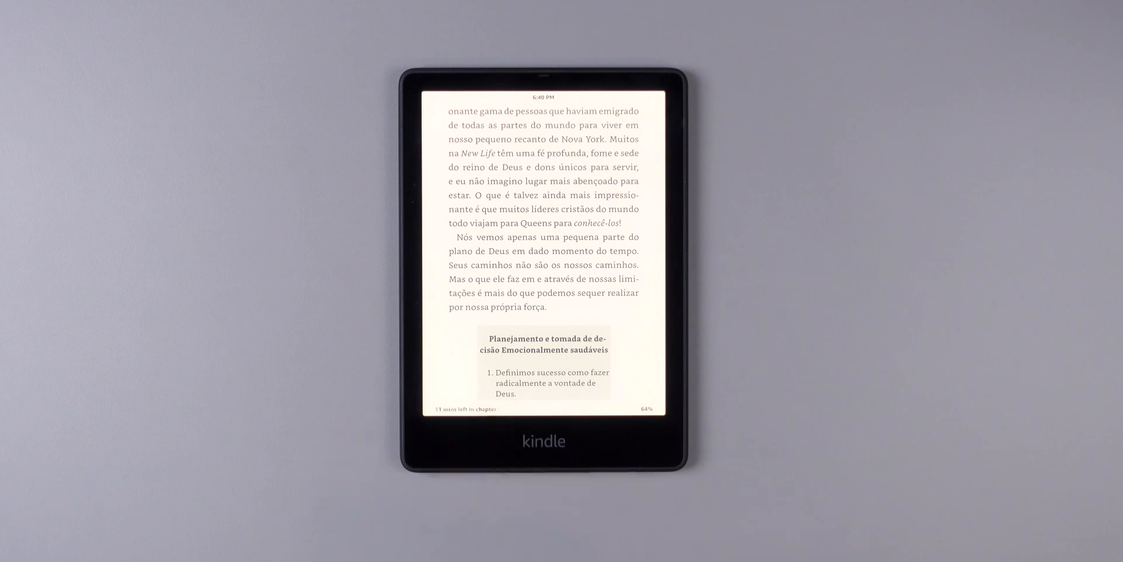
click(466, 410)
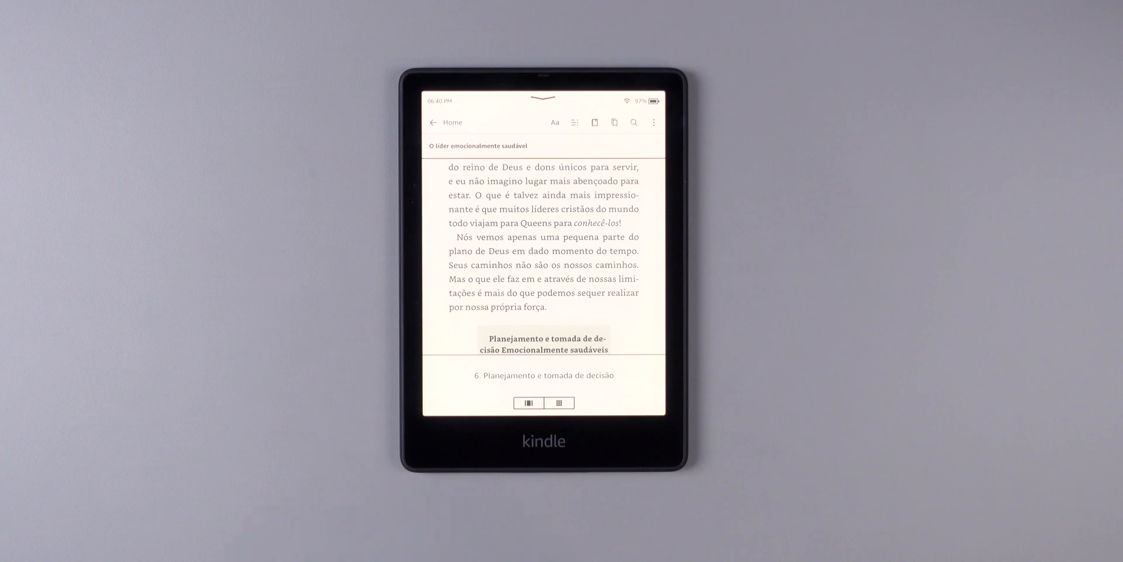
Step: Browse the Aa reading settings through the Themes, Font and Layout options
click(553, 121)
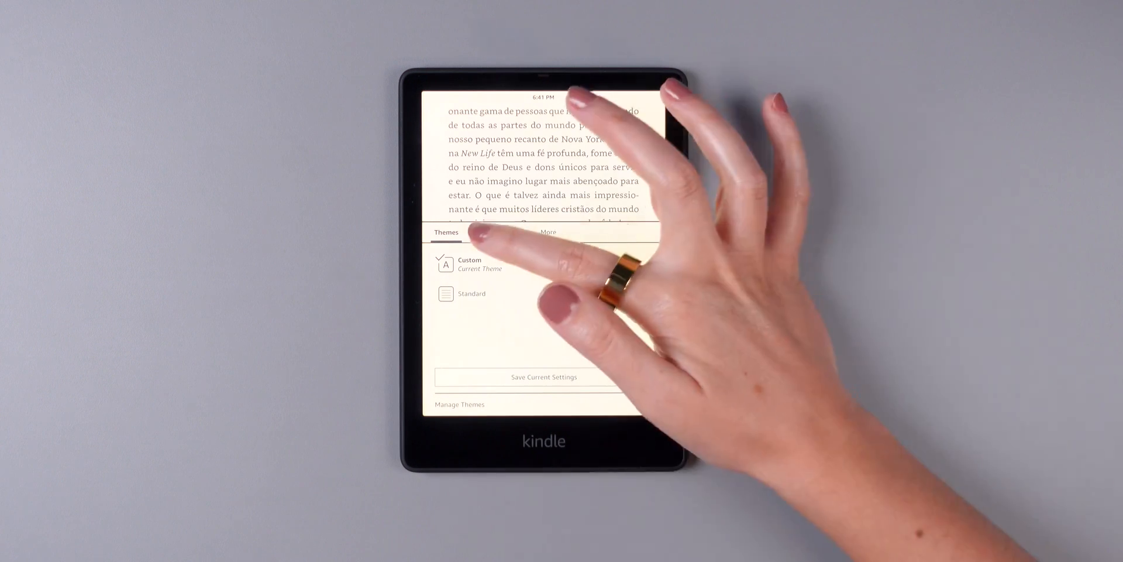
click(480, 232)
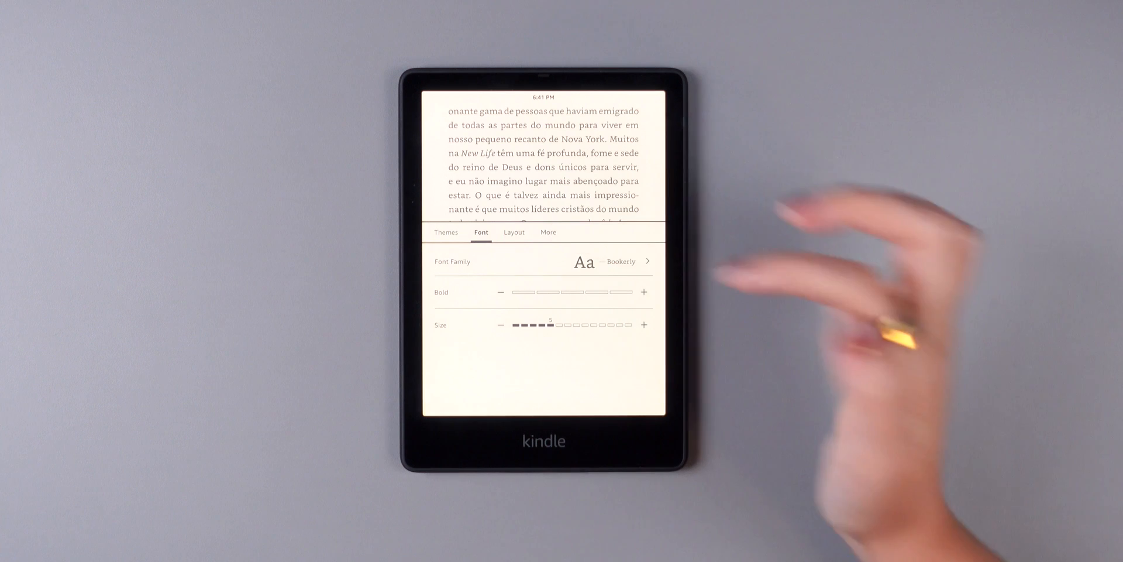
click(514, 231)
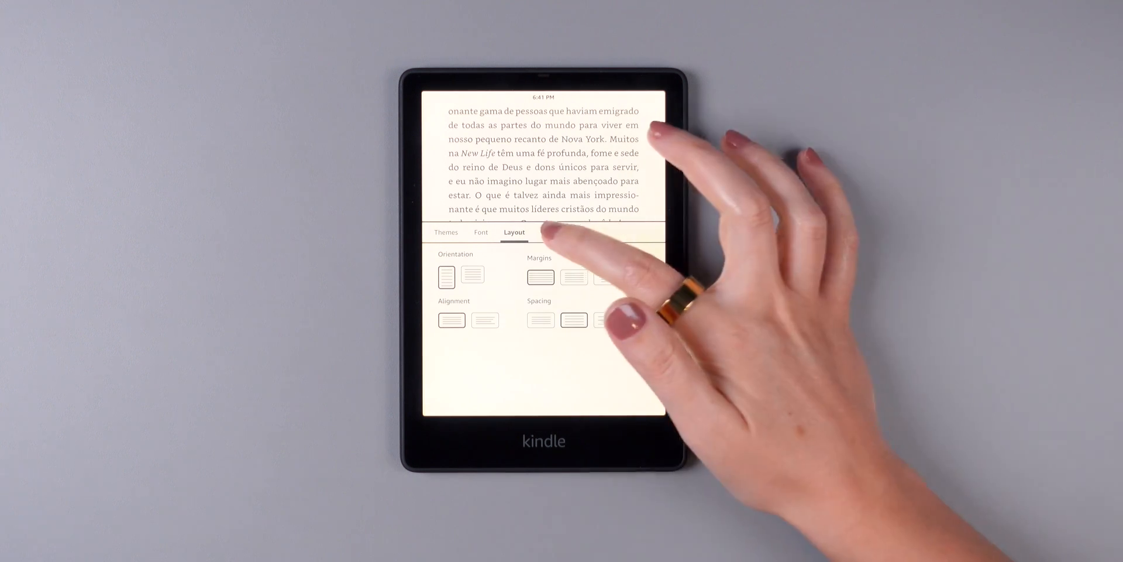
click(547, 232)
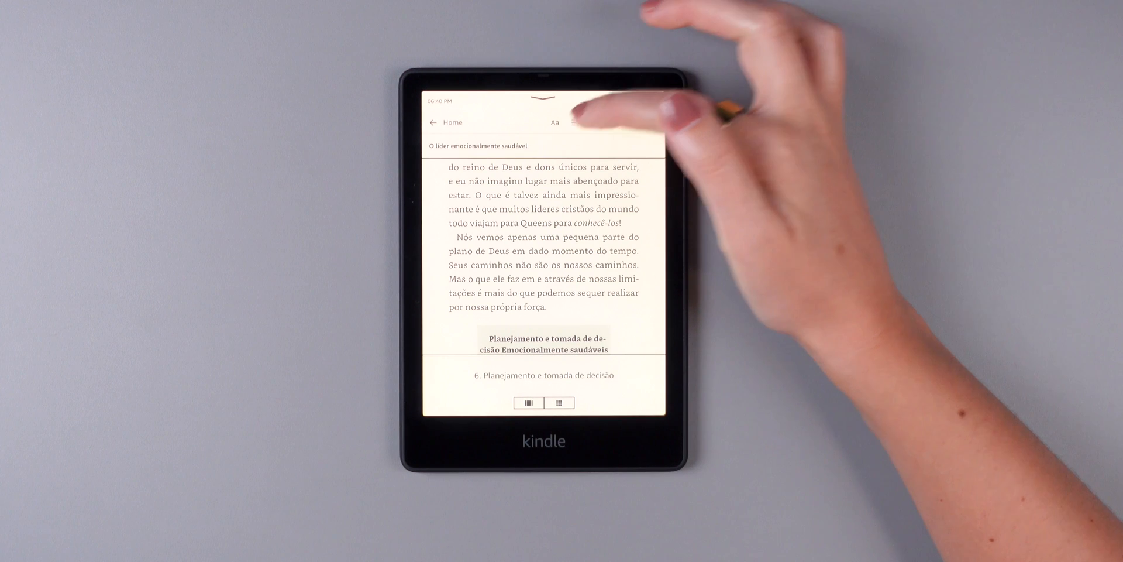
Step: Leave the display settings, reshow the reading toolbar, then return to the Kindle home screen
click(577, 122)
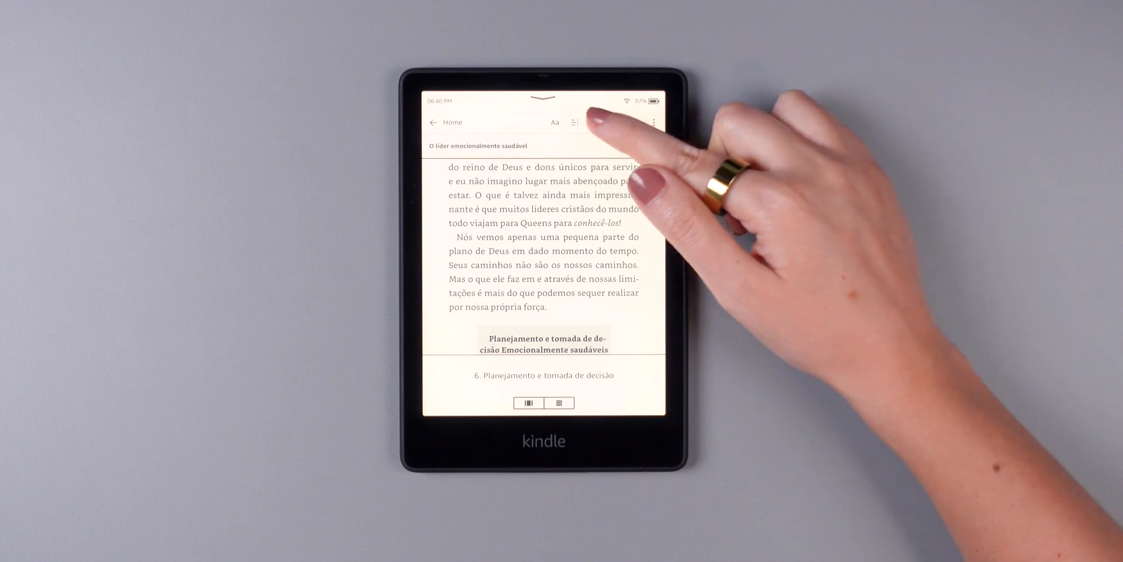
click(576, 121)
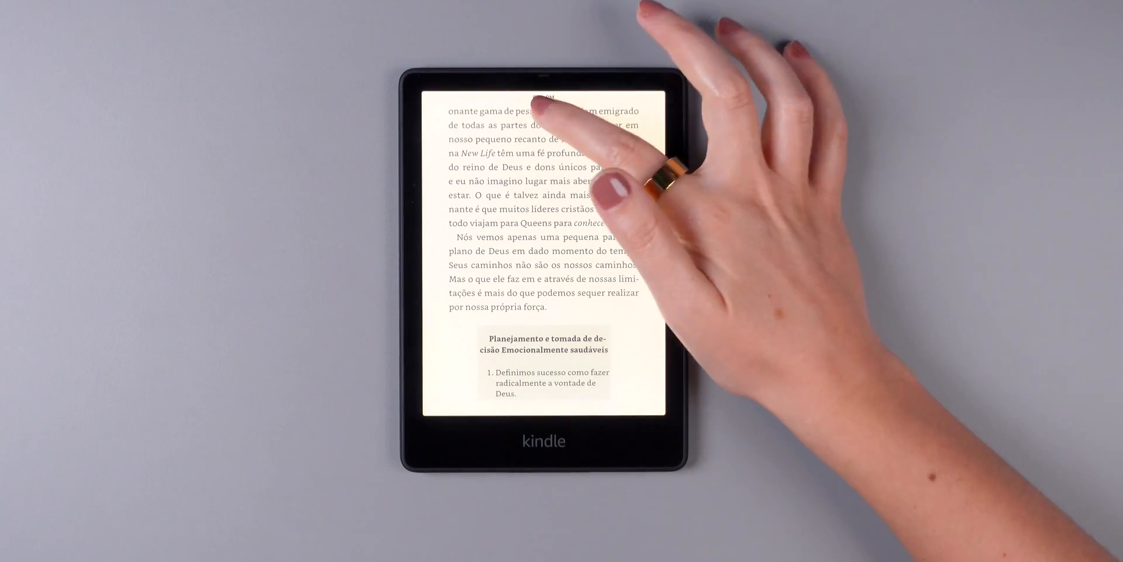
click(544, 143)
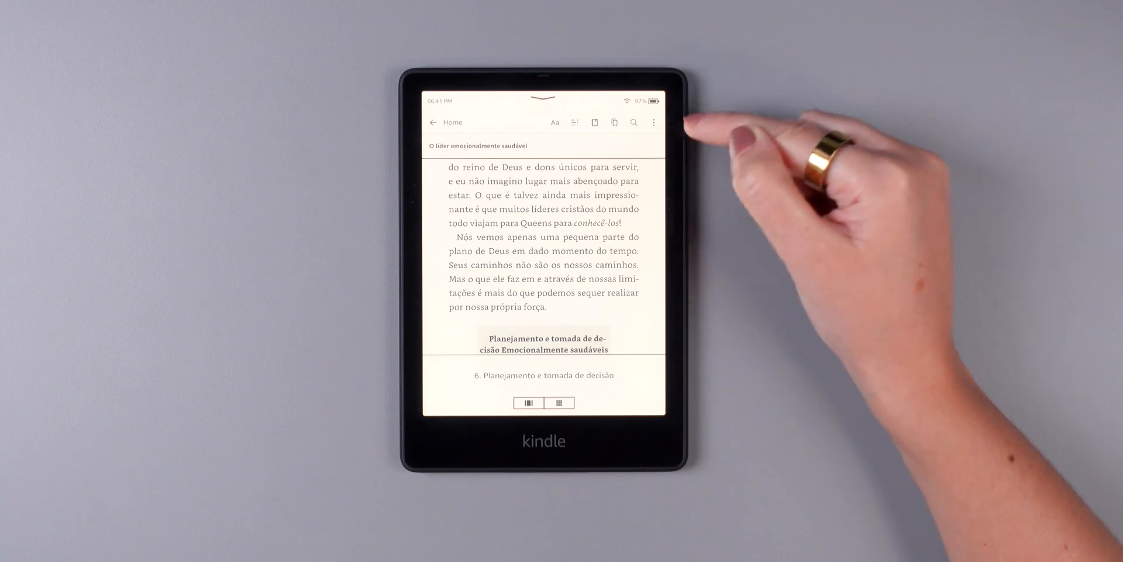
click(653, 122)
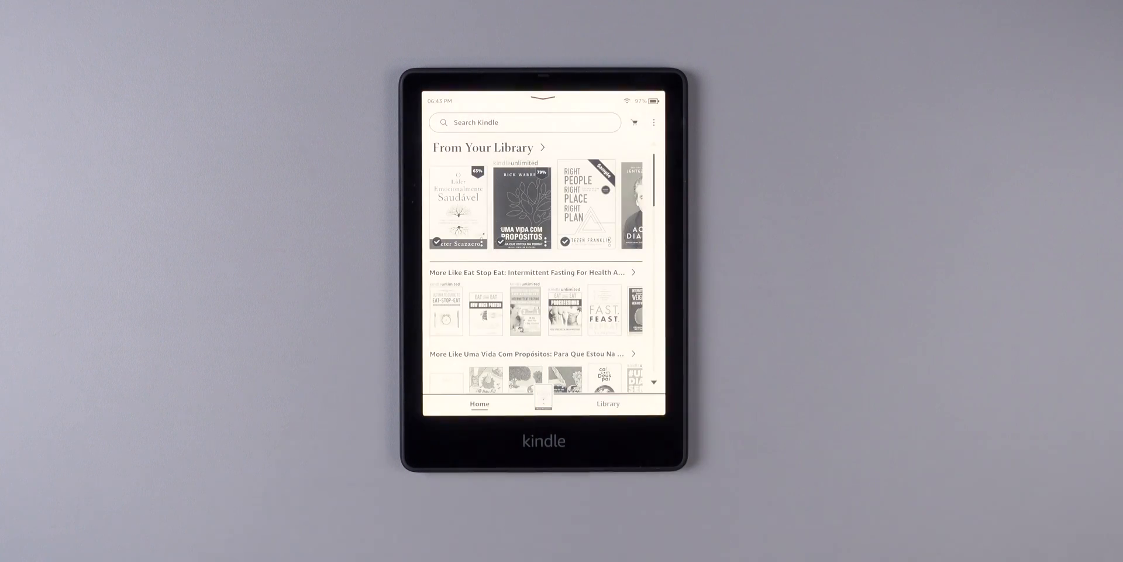
Step: Reopen the book and show the Page Flip preview at page 206 of 317
click(457, 204)
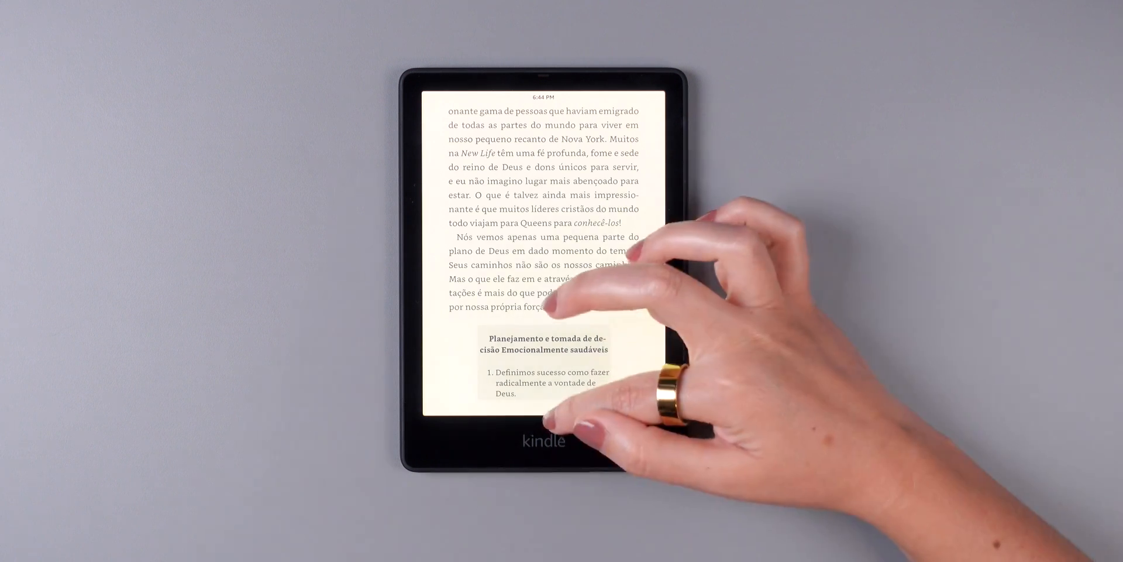
click(542, 287)
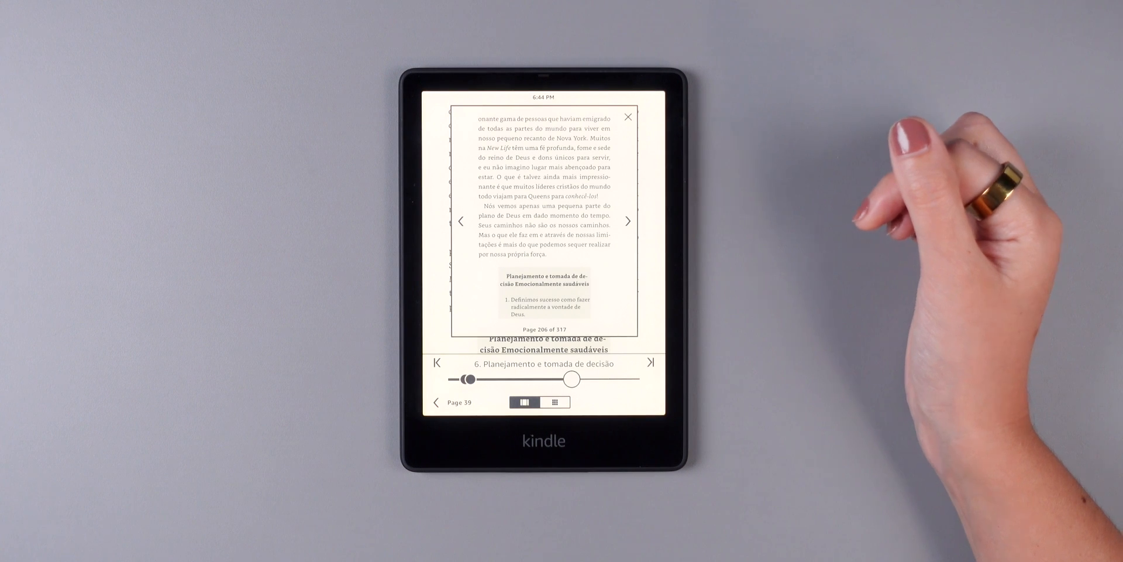
mouse_move(551, 494)
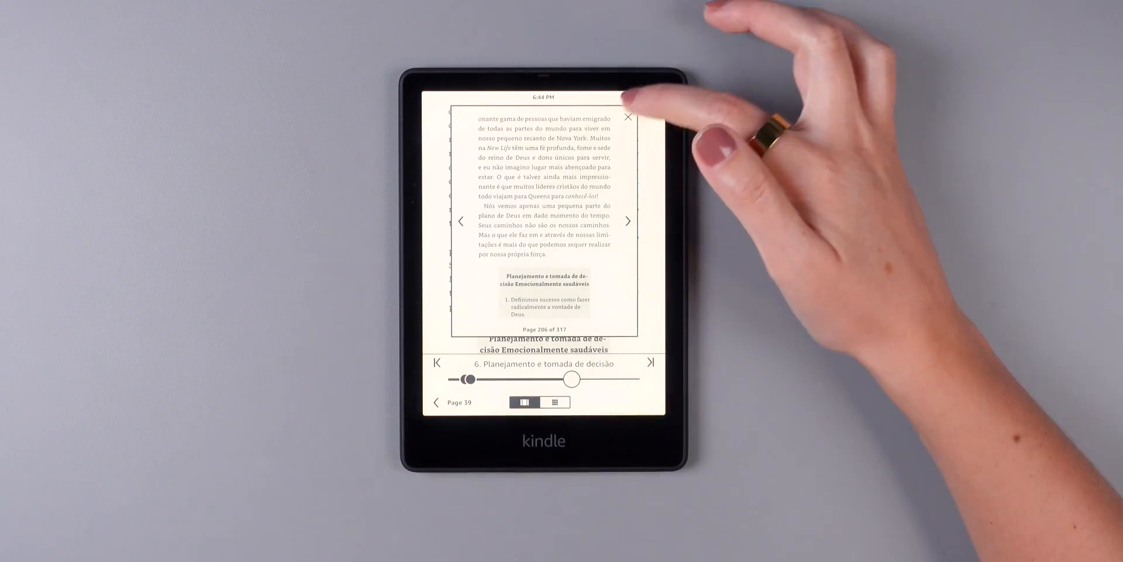
Step: Close Page Flip and highlight the passage about Christian leaders travelling to Queens, showing Undo/Note/Share
click(627, 117)
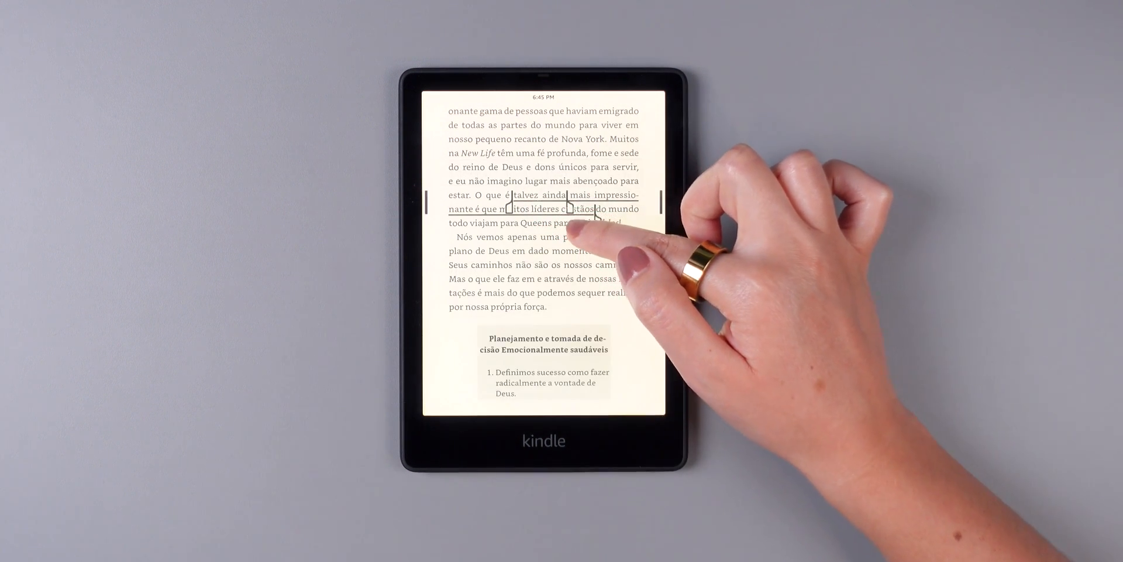
drag(591, 219, 623, 215)
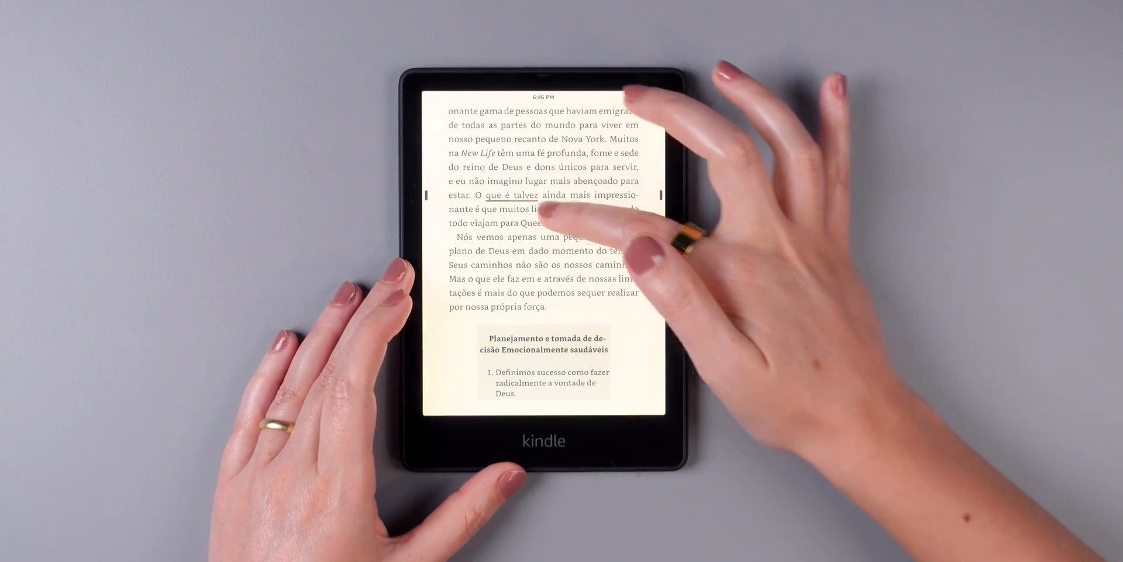
drag(490, 194, 608, 223)
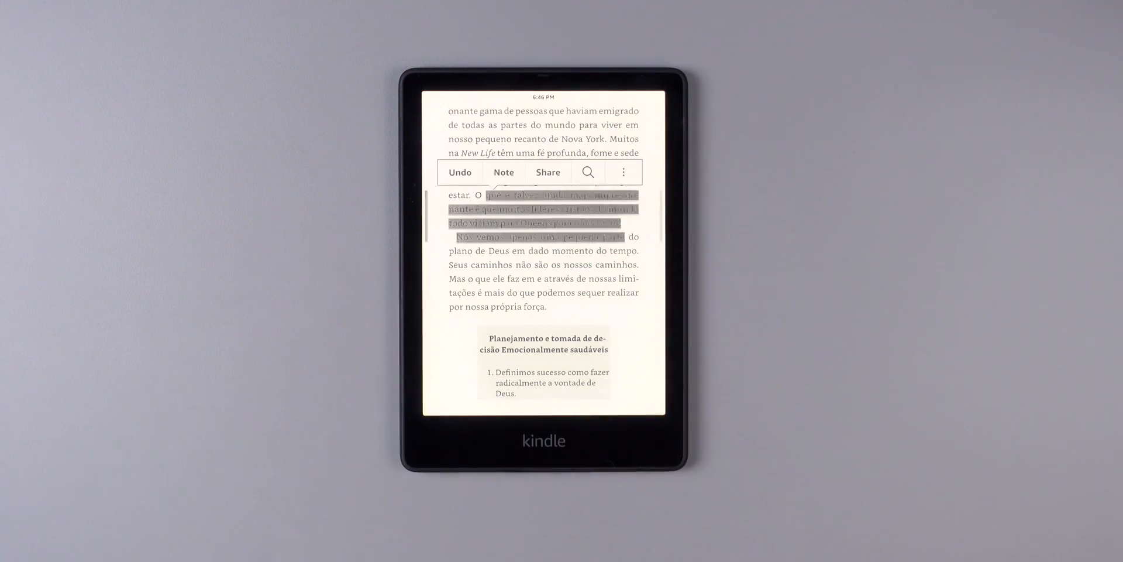